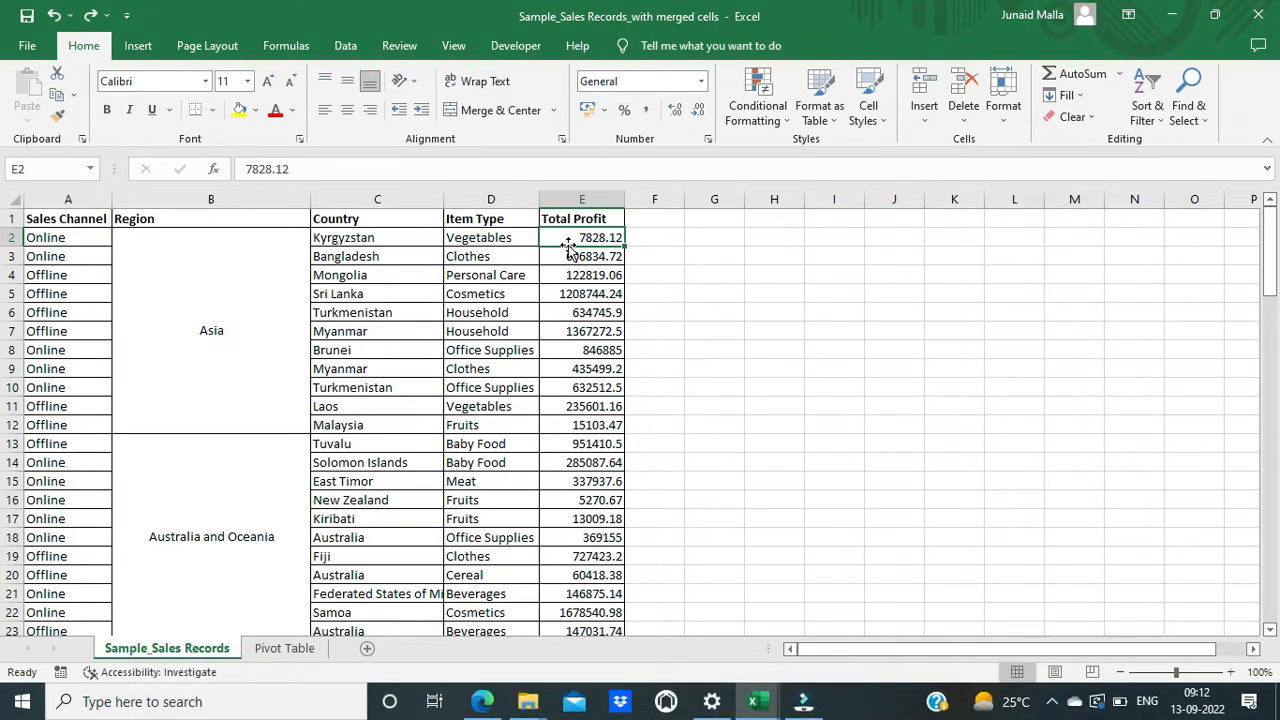
- Find all seven merged Region cells by Merge-cells format and keep them all selected
key(ctrl+h)
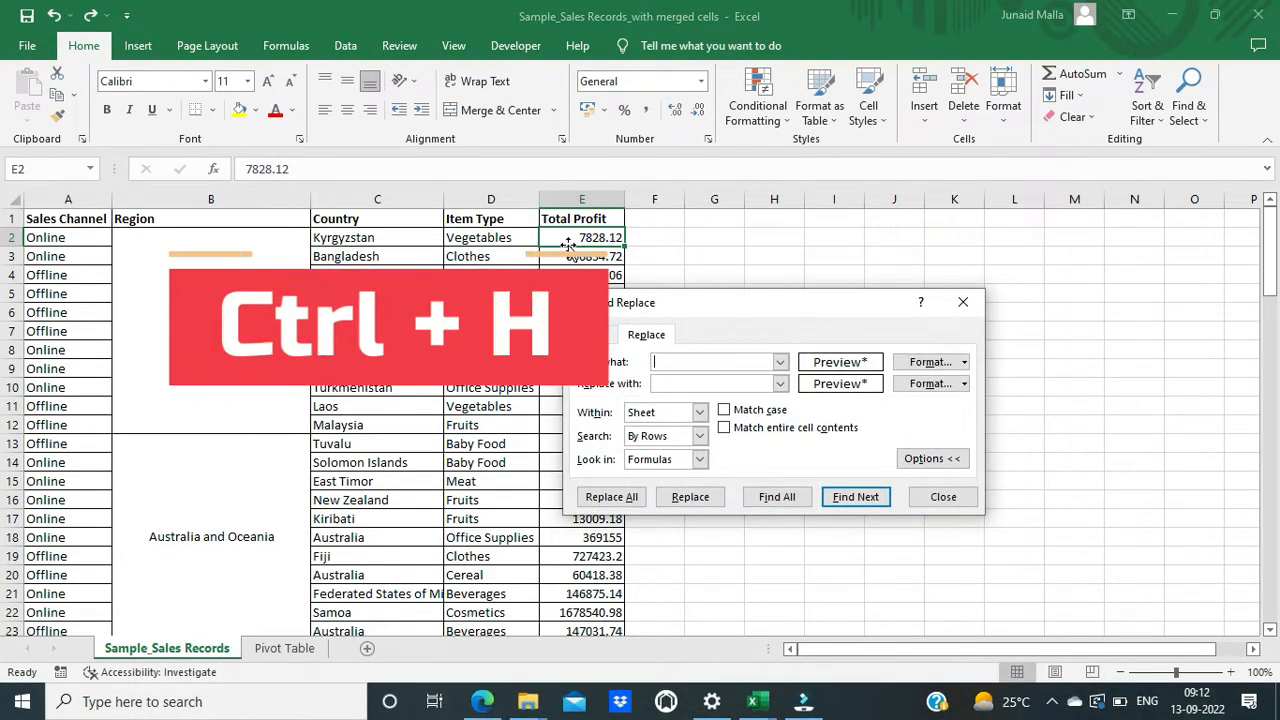
click(928, 360)
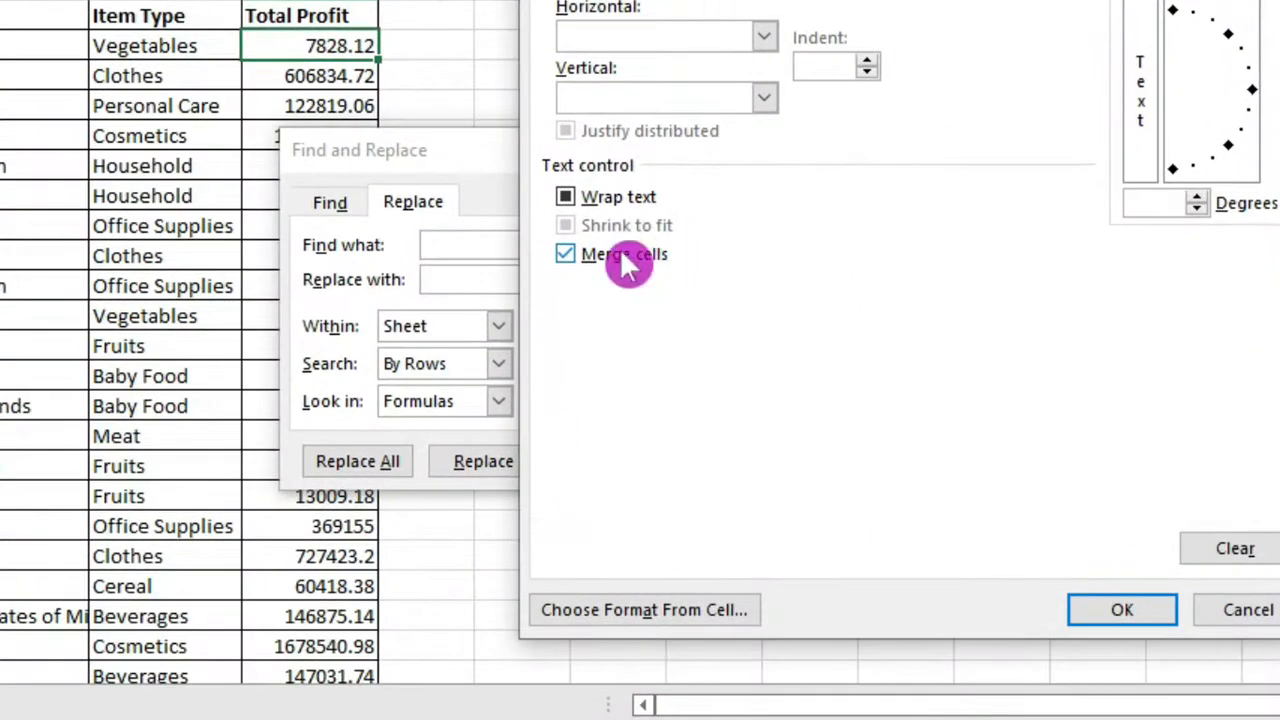
mouse_move(1120, 610)
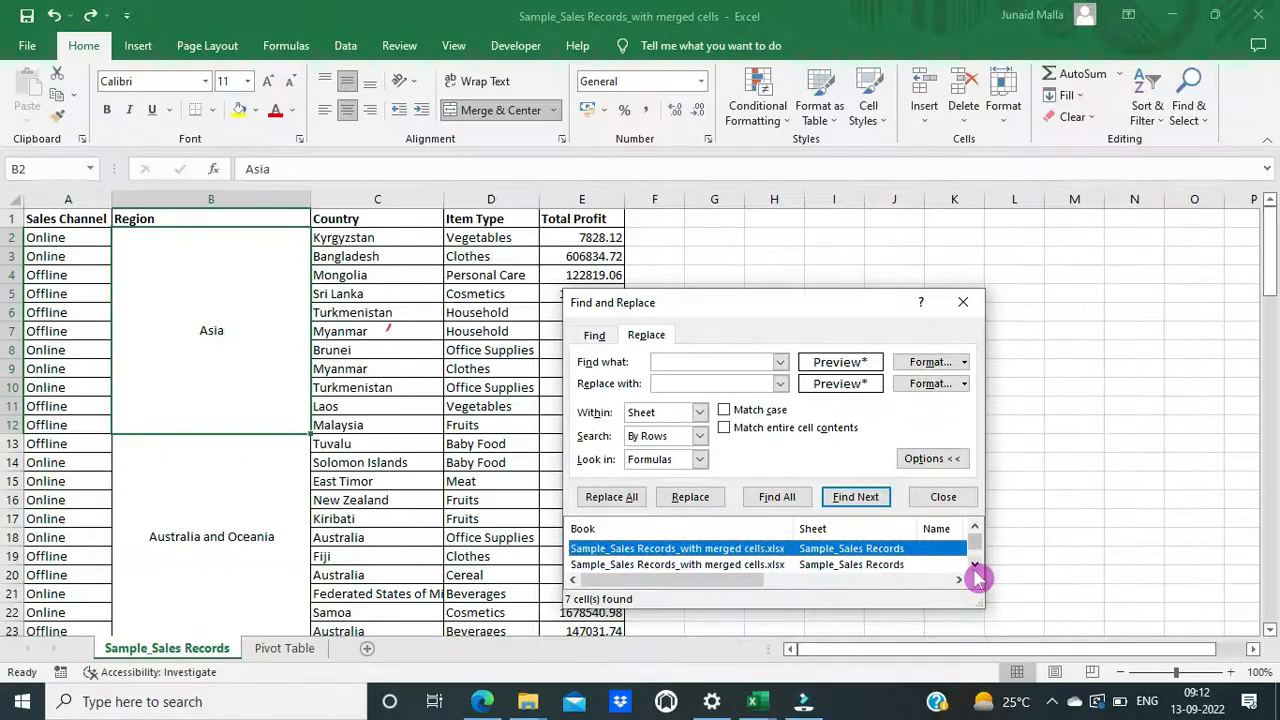
key(ctrl+a)
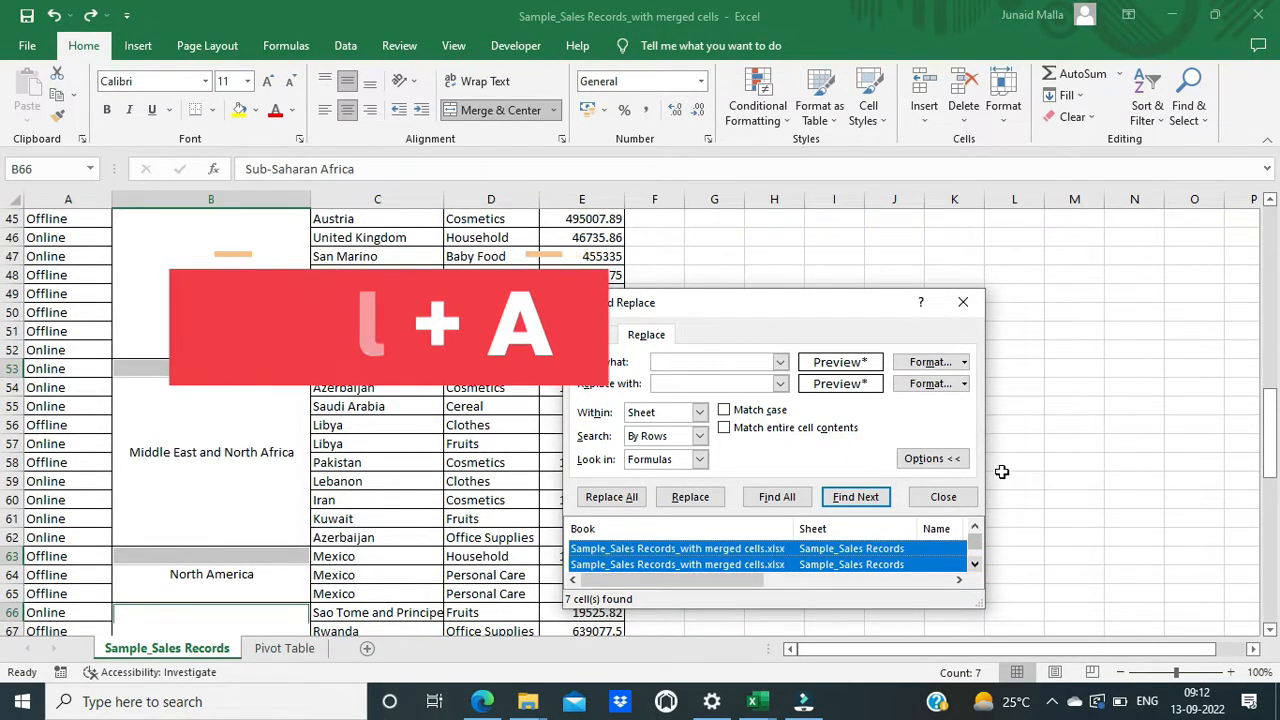
click(940, 496)
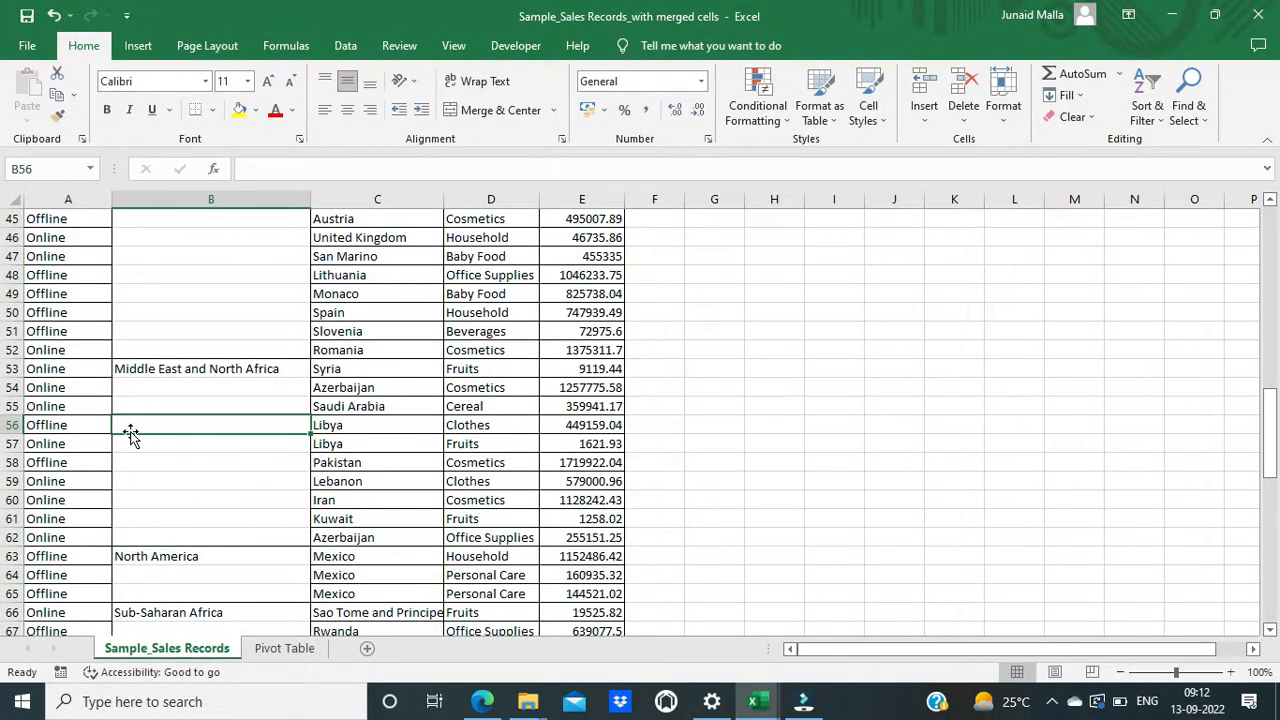
- Scroll up to review the unmerged region names such as Europe in single cells
scroll(up, 3)
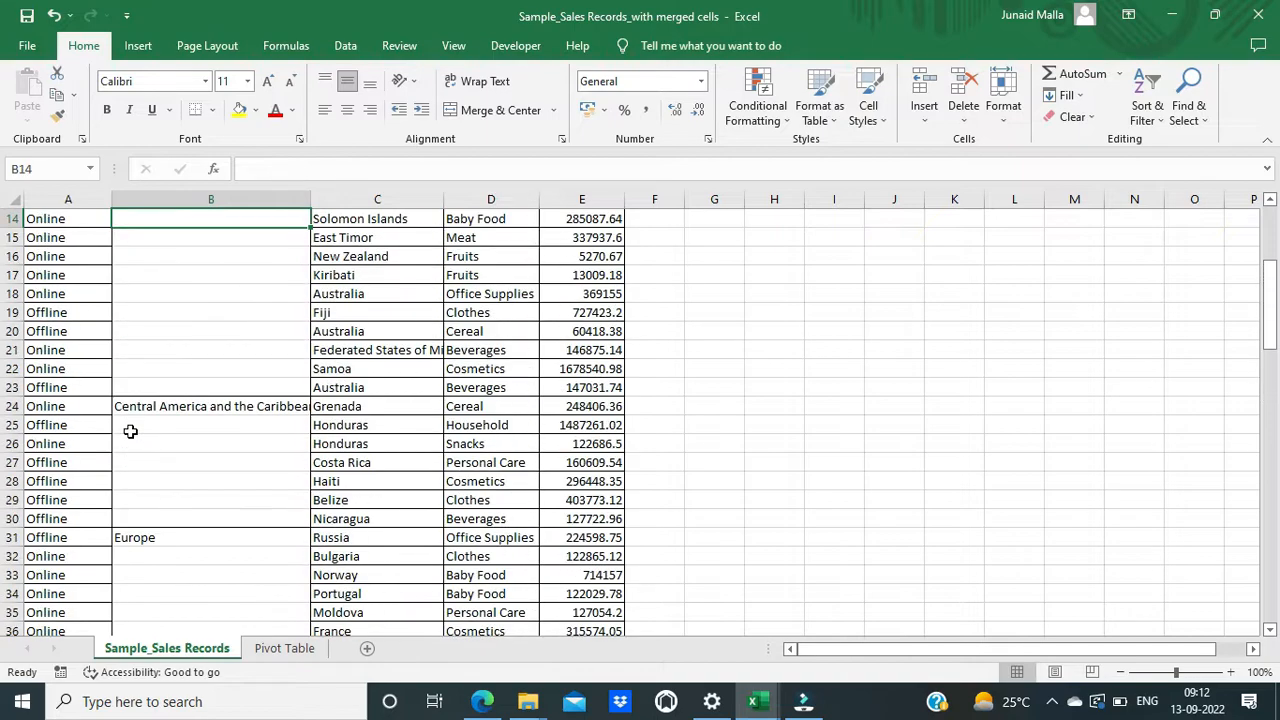